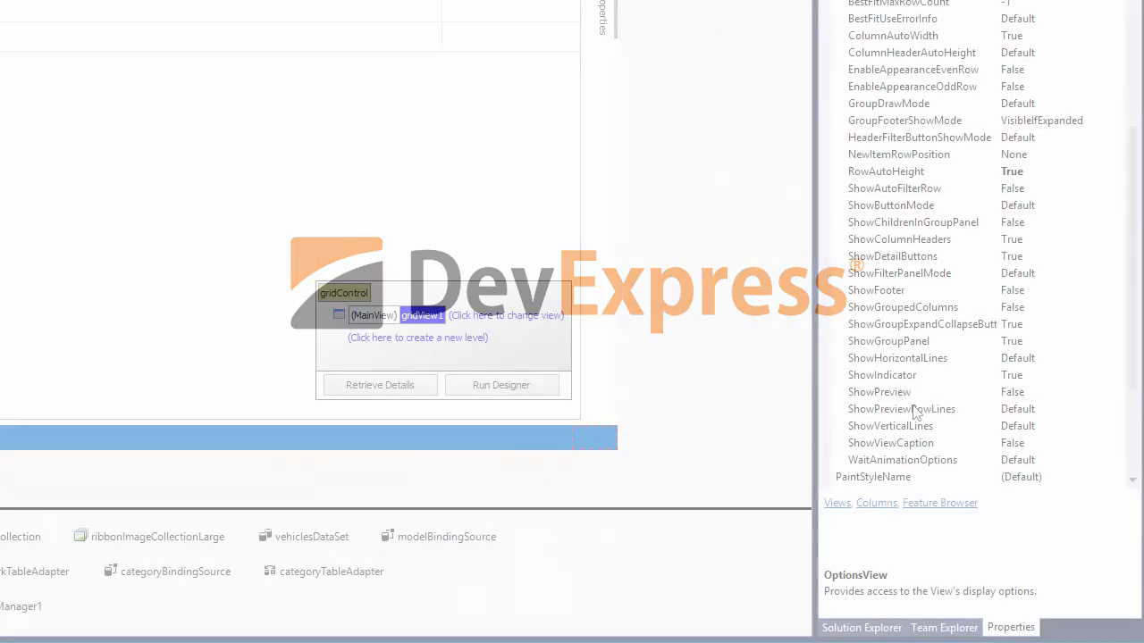
# Launch the Row Layout demo and scroll the single-line vehicle grid
pyautogui.click(894, 391)
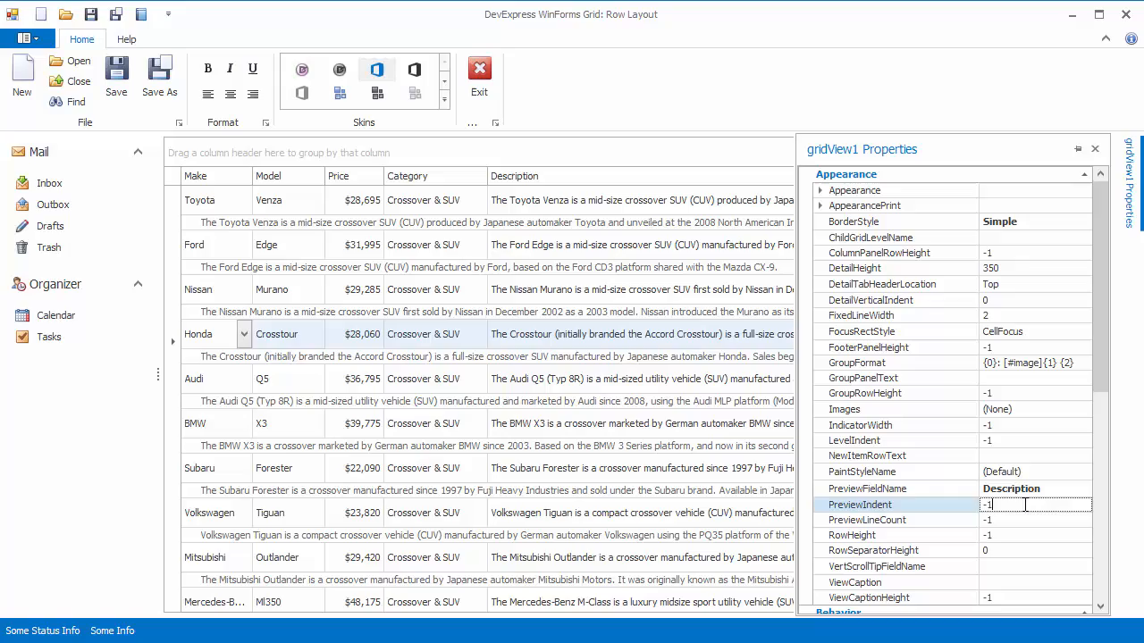
pyautogui.write('0')
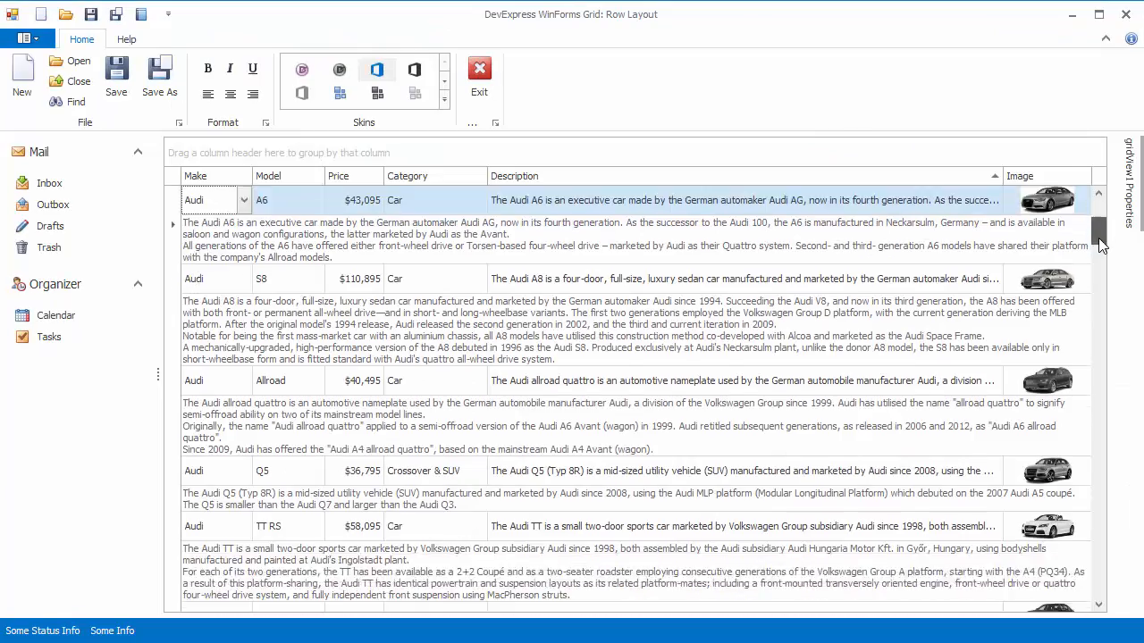
pyautogui.scroll(-3)
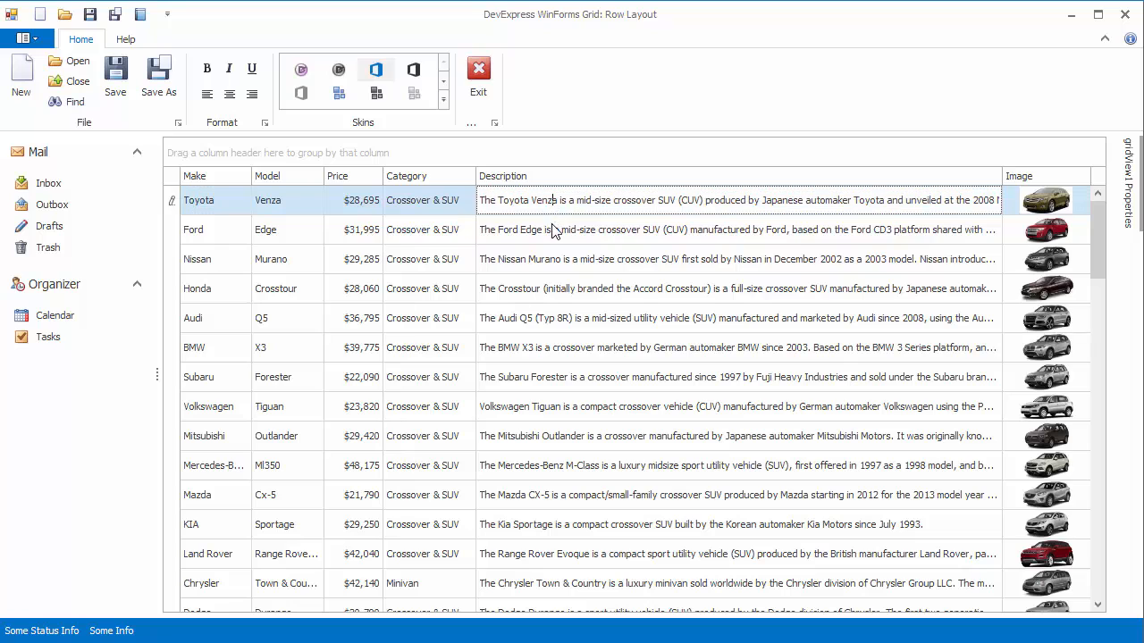
# Enable ShowPreview on gridView1 and set PreviewFieldName to Description
pyautogui.click(554, 288)
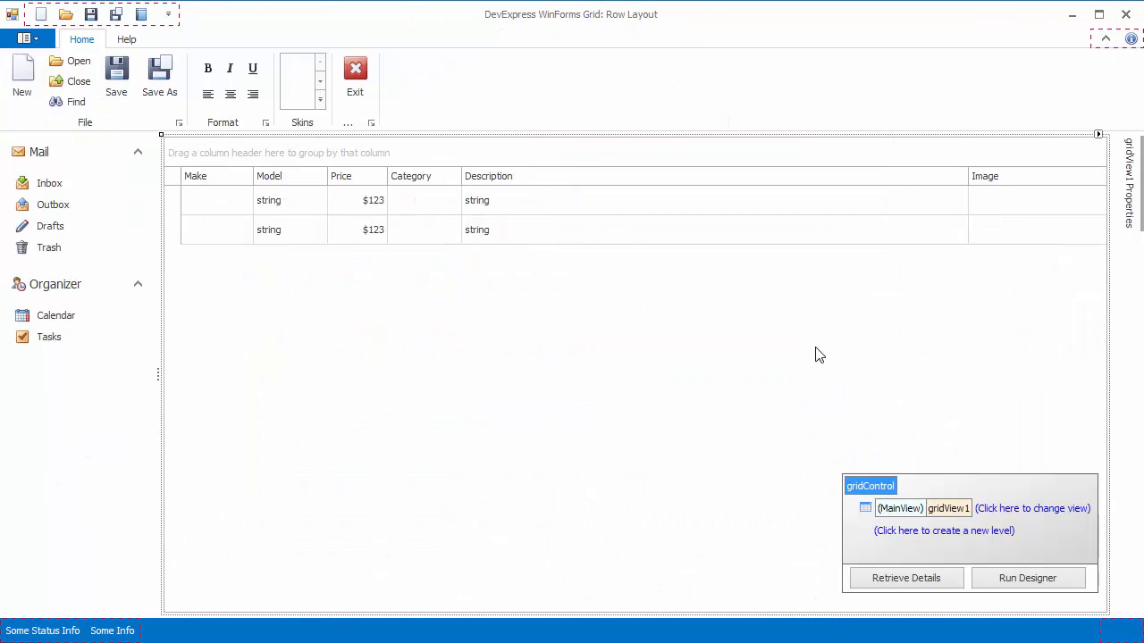
pyautogui.moveTo(951, 503)
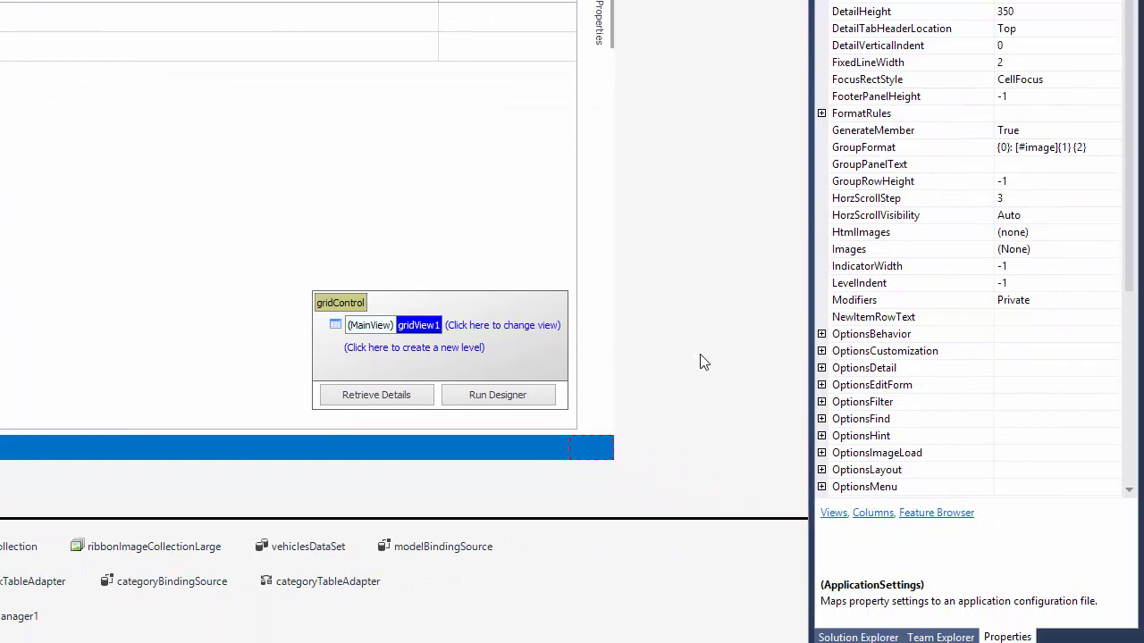
pyautogui.scroll(-3)
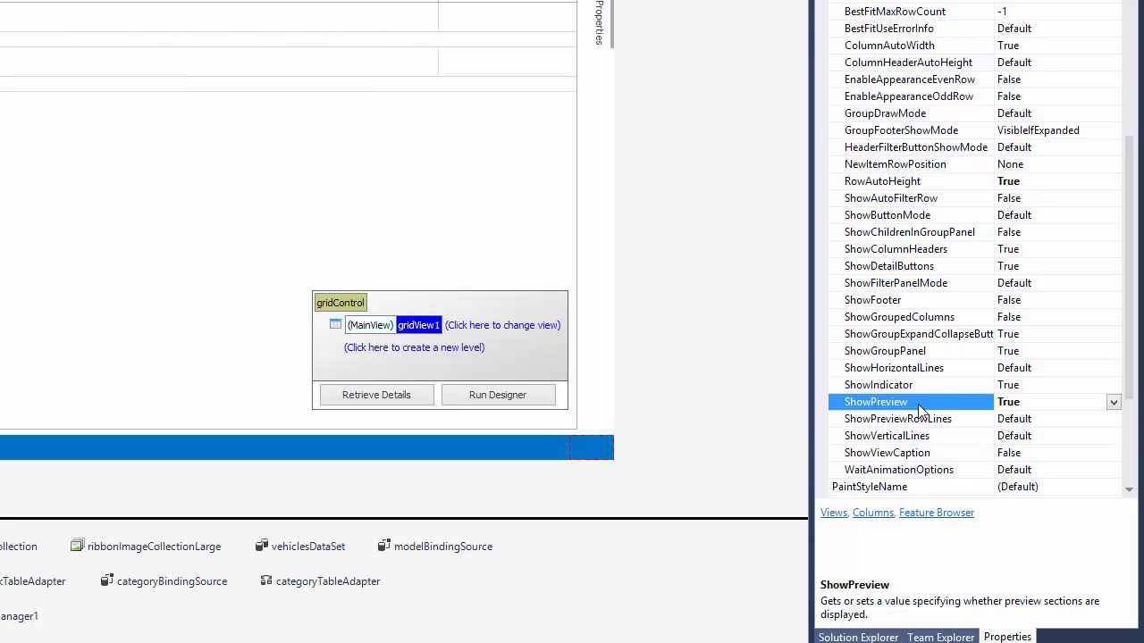
pyautogui.scroll(-3)
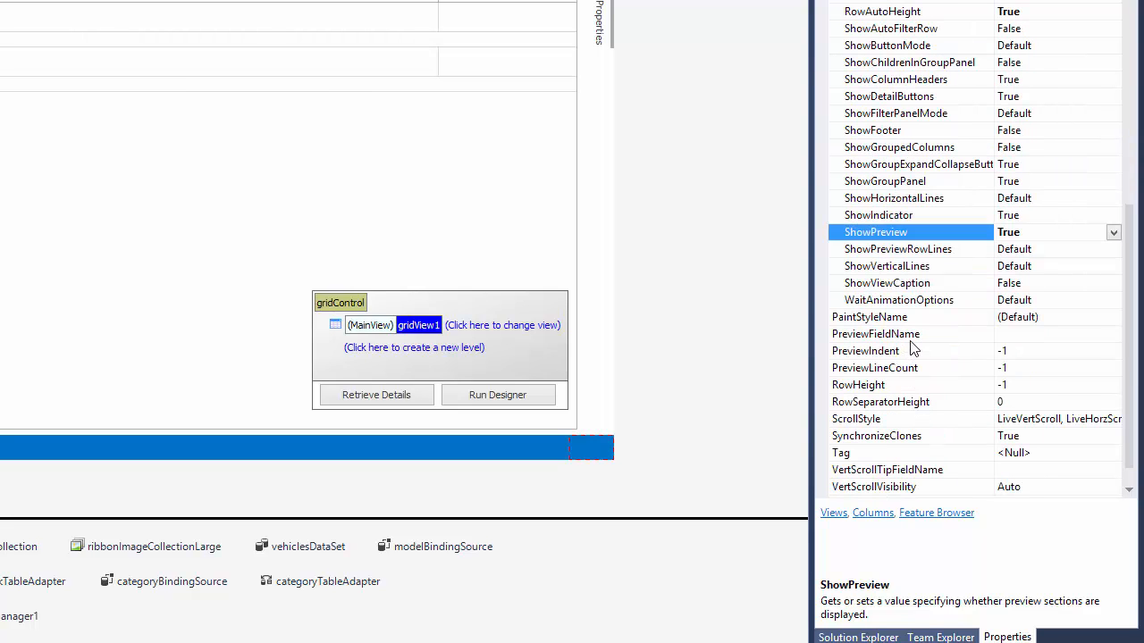
pyautogui.click(1113, 333)
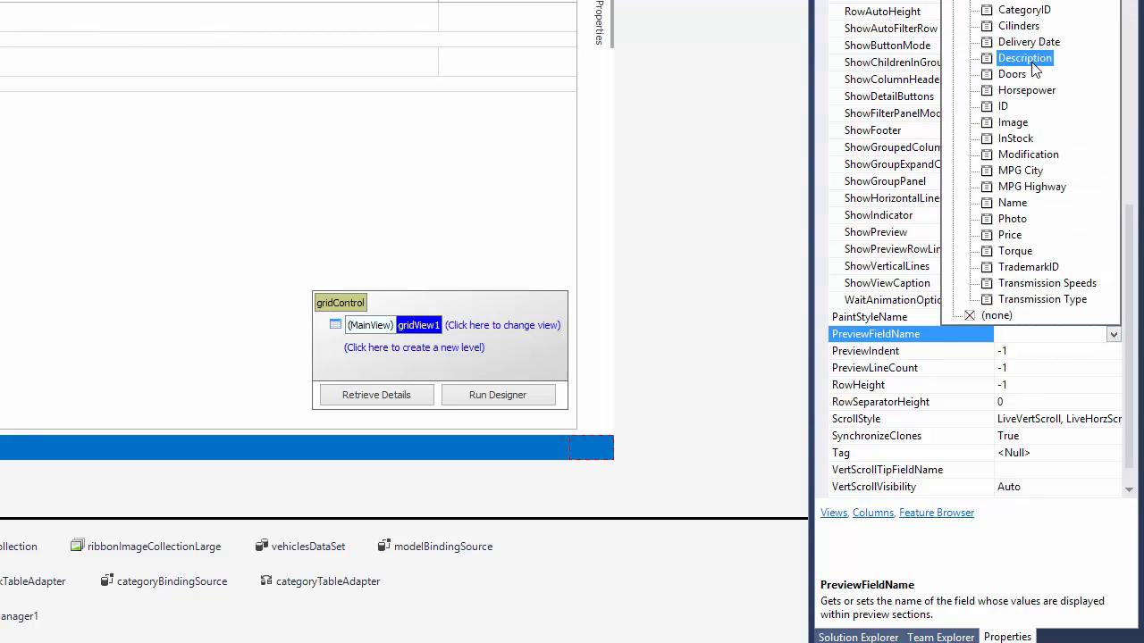
pyautogui.click(1023, 57)
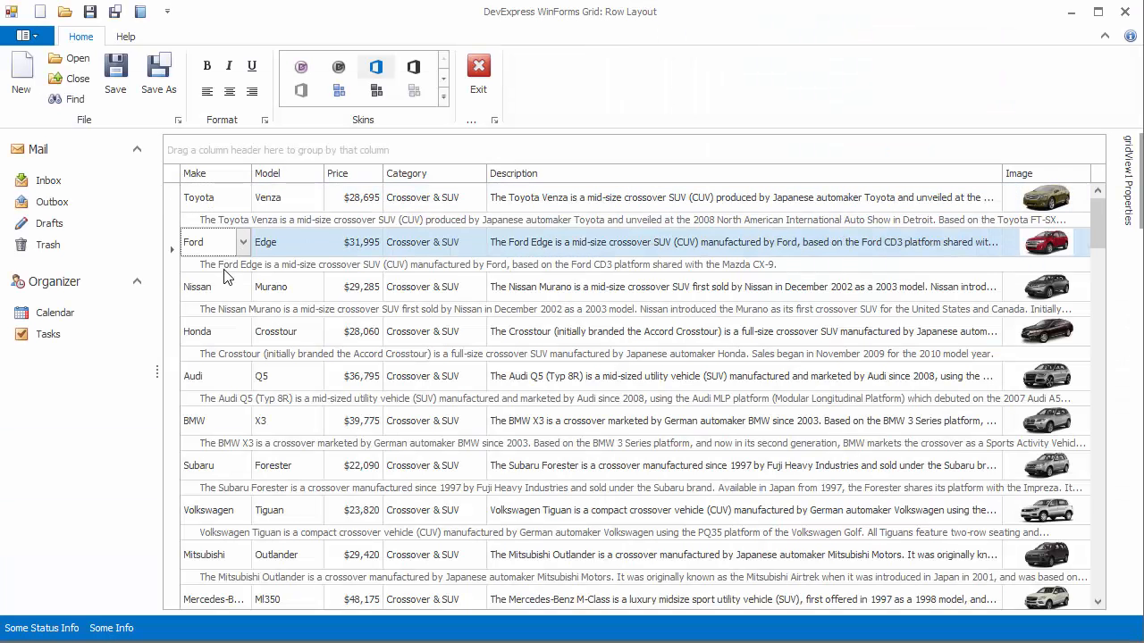
# Select a grid row and set gridView1's PreviewIndent to 0
pyautogui.click(275, 331)
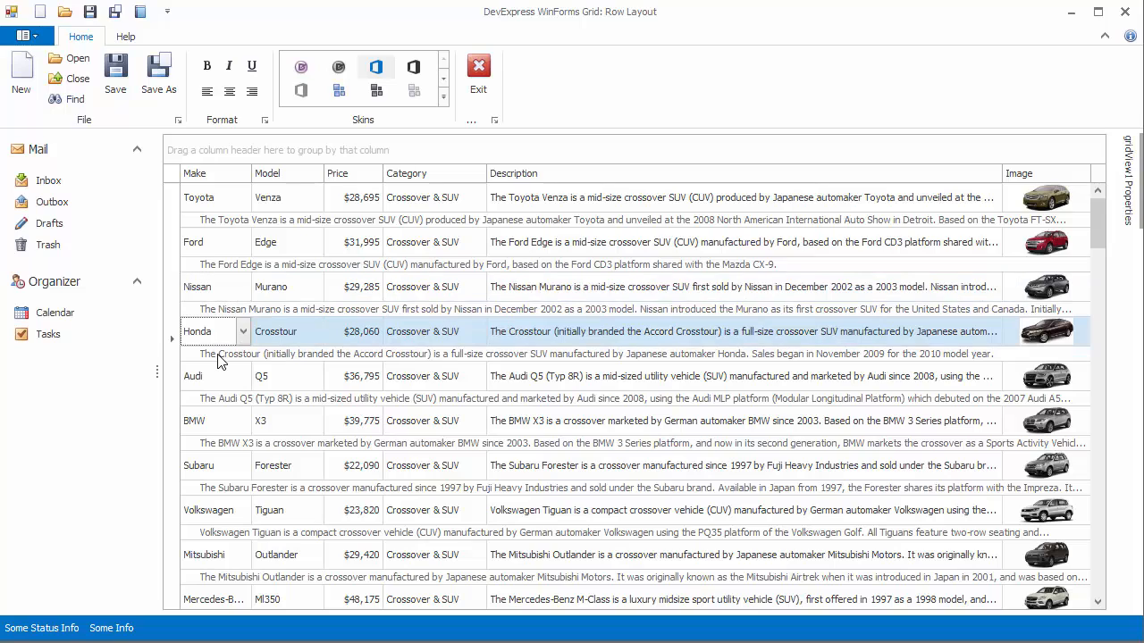
pyautogui.moveTo(909, 286)
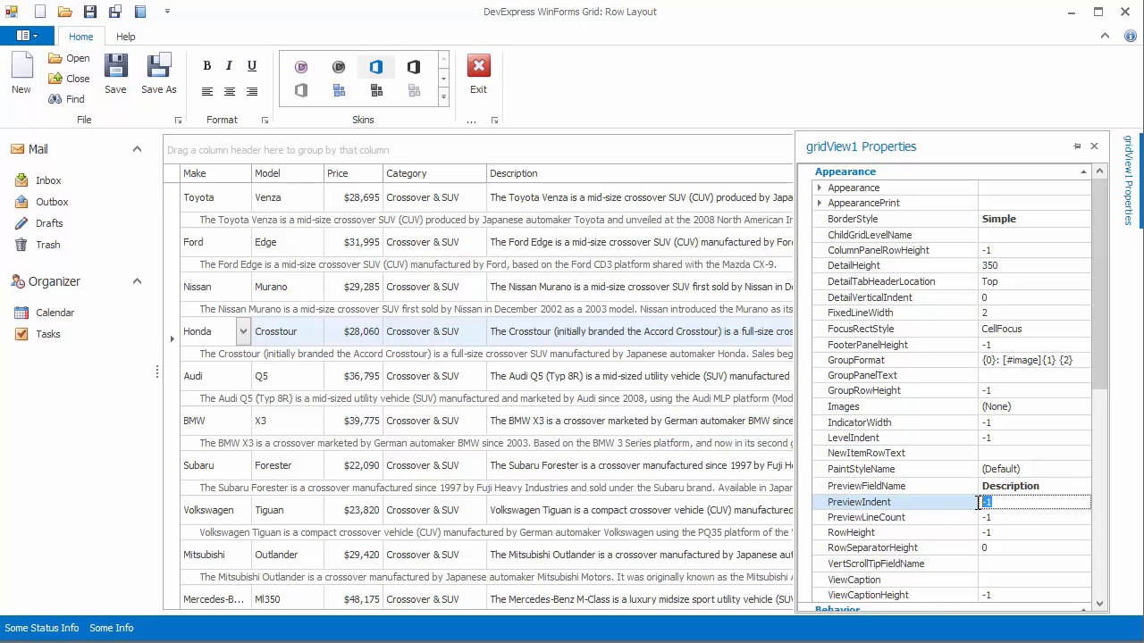
pyautogui.write('0')
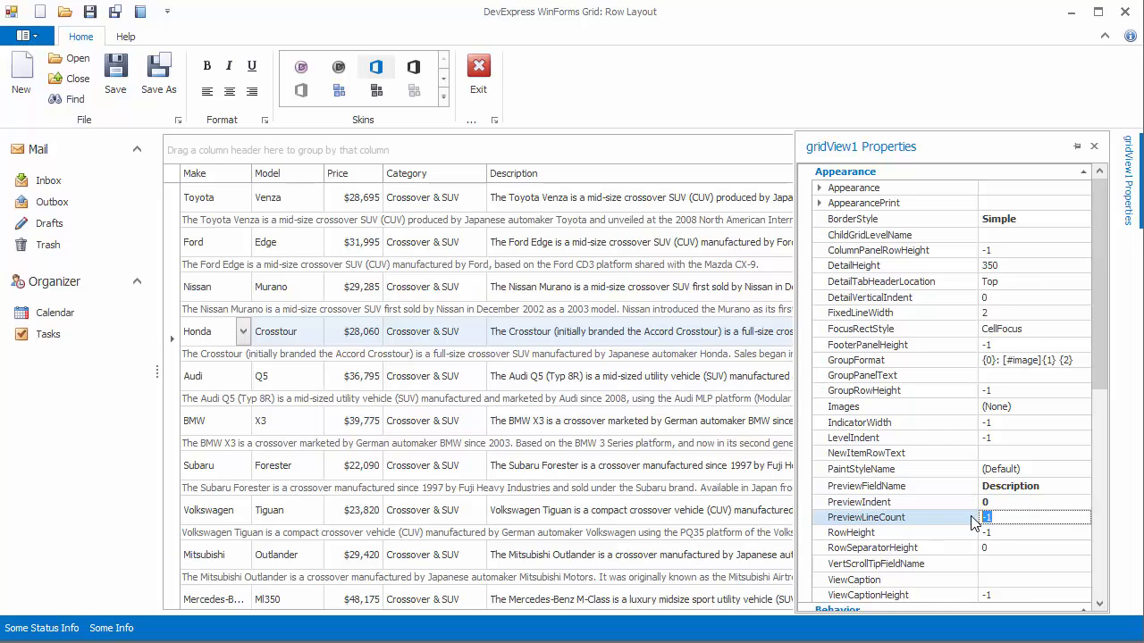
# Set PreviewLineCount to 3 and close the view settings panel
pyautogui.write('2')
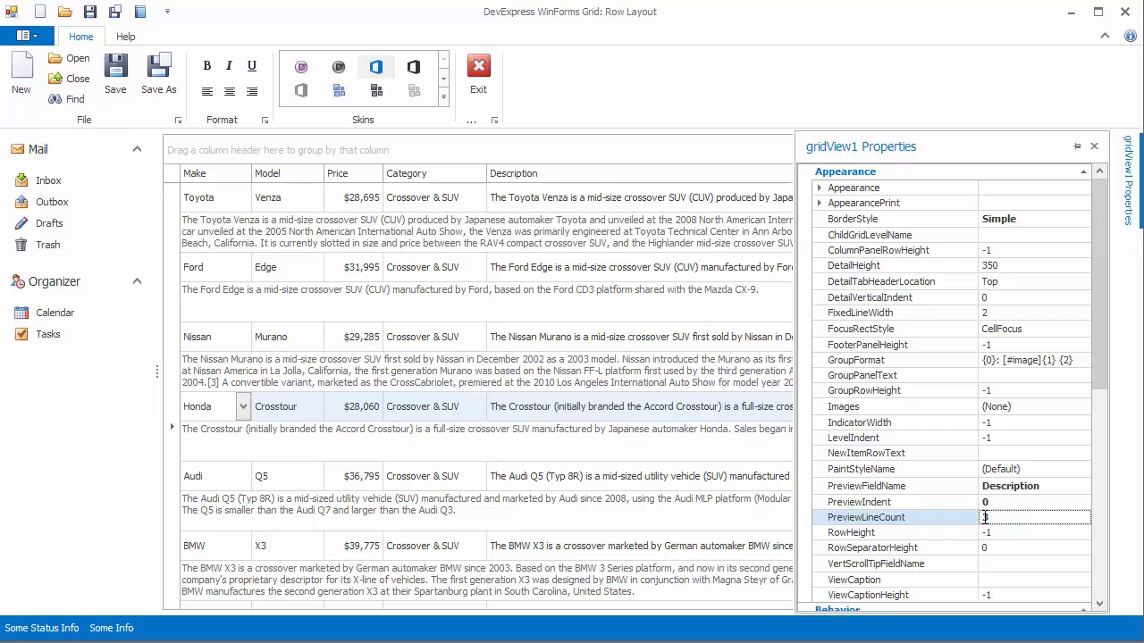
pyautogui.write('3')
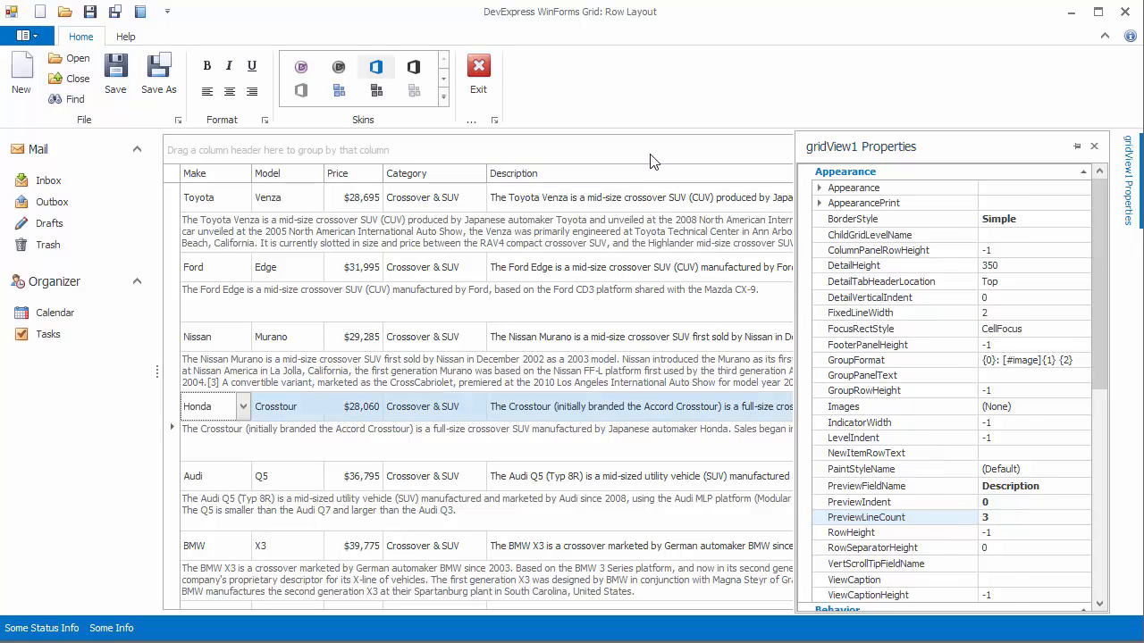
pyautogui.click(1093, 145)
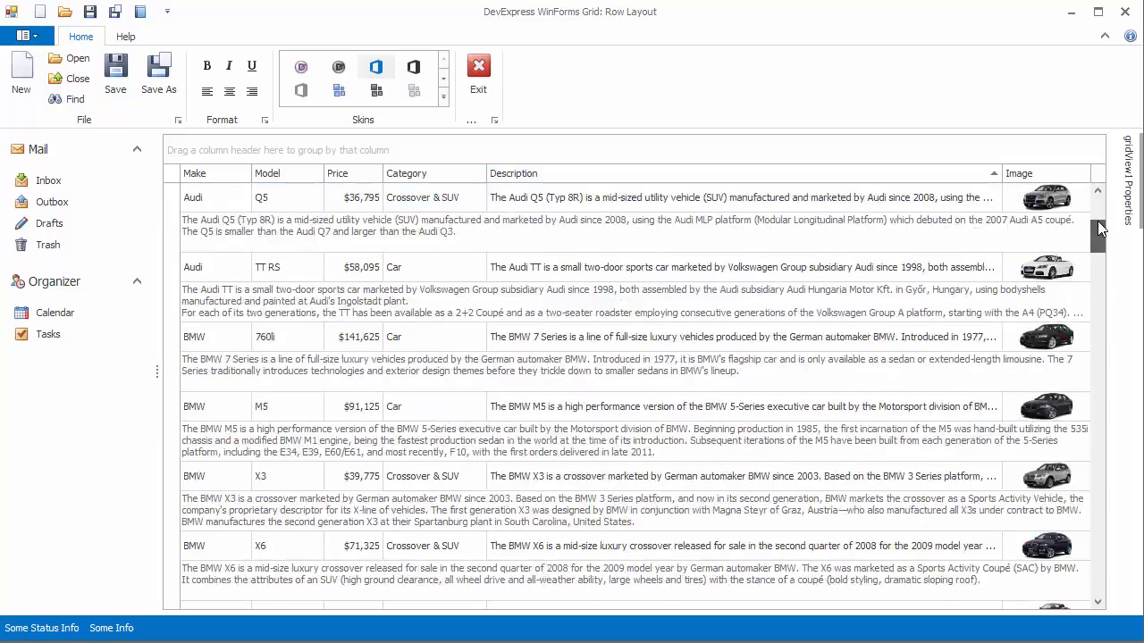
# Select a RAM truck row and set OptionsView.AutoCalcPreviewLineCount to True
pyautogui.scroll(3)
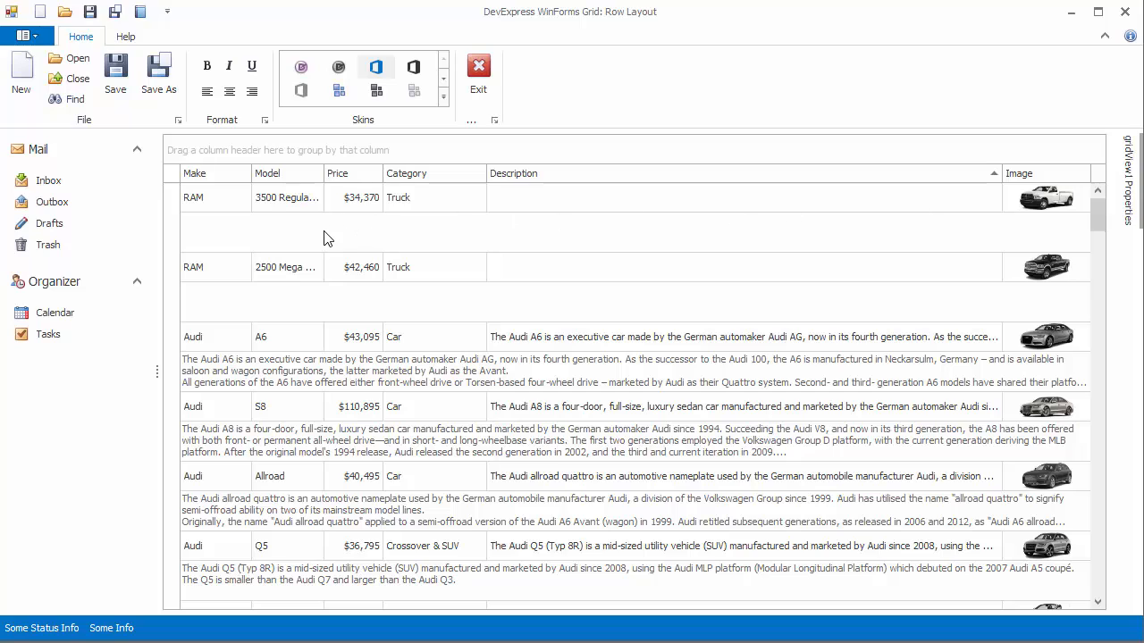
pyautogui.click(214, 198)
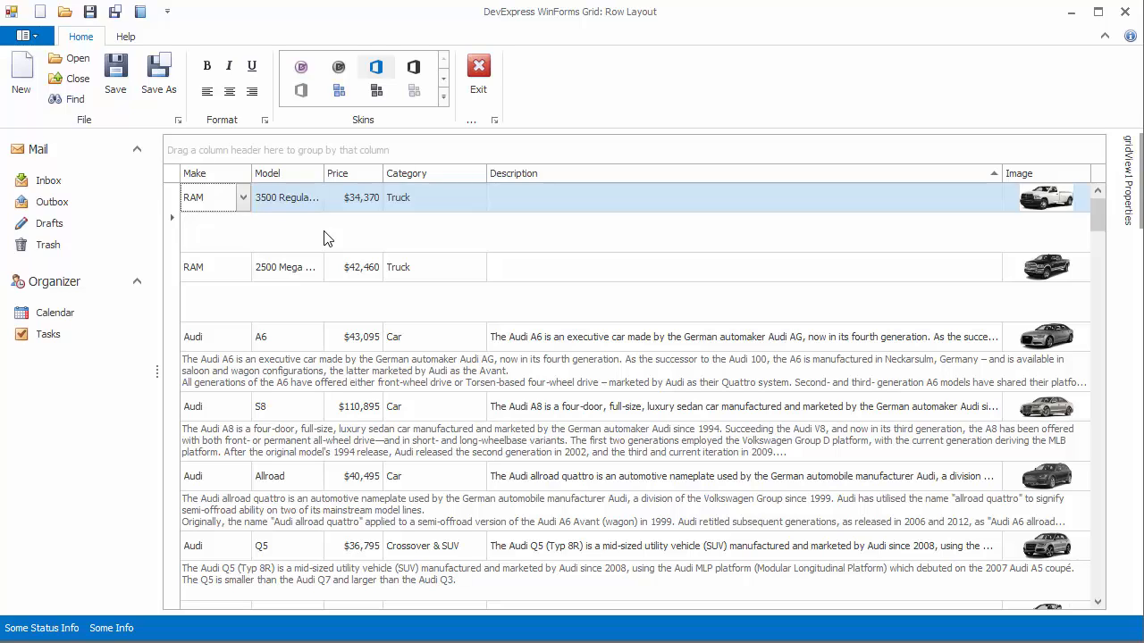
pyautogui.moveTo(1078, 221)
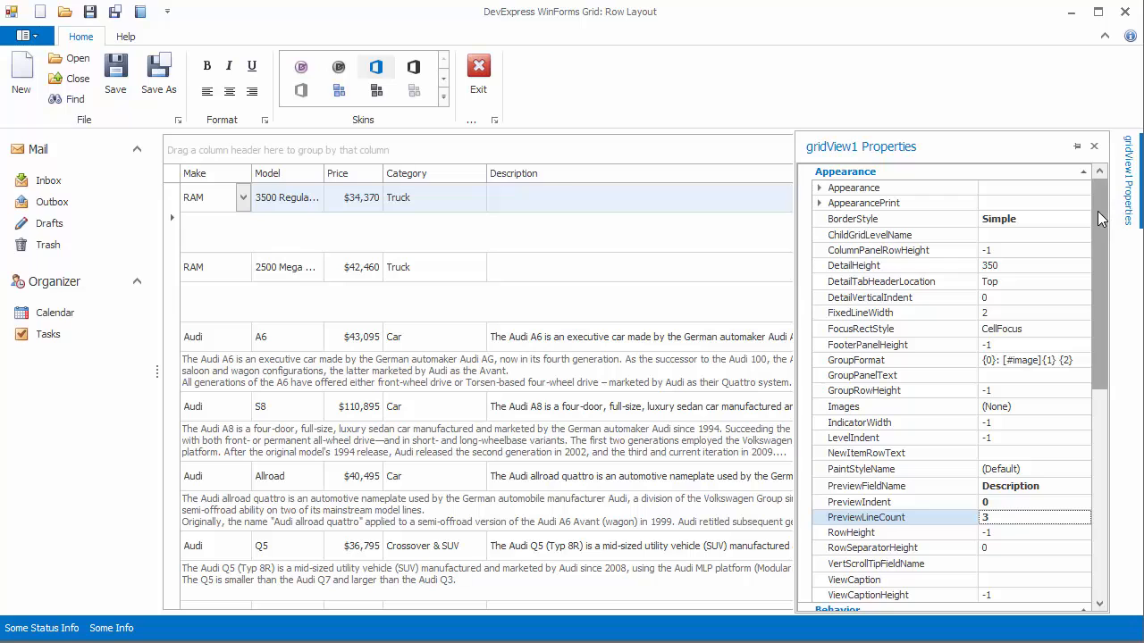
pyautogui.scroll(-3)
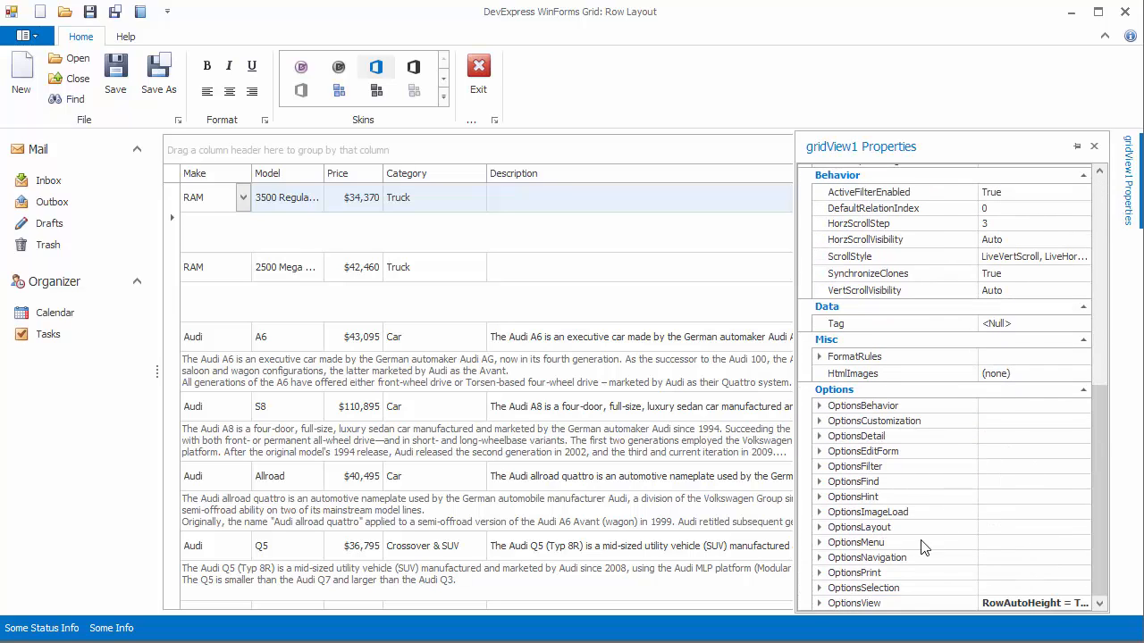
pyautogui.click(819, 603)
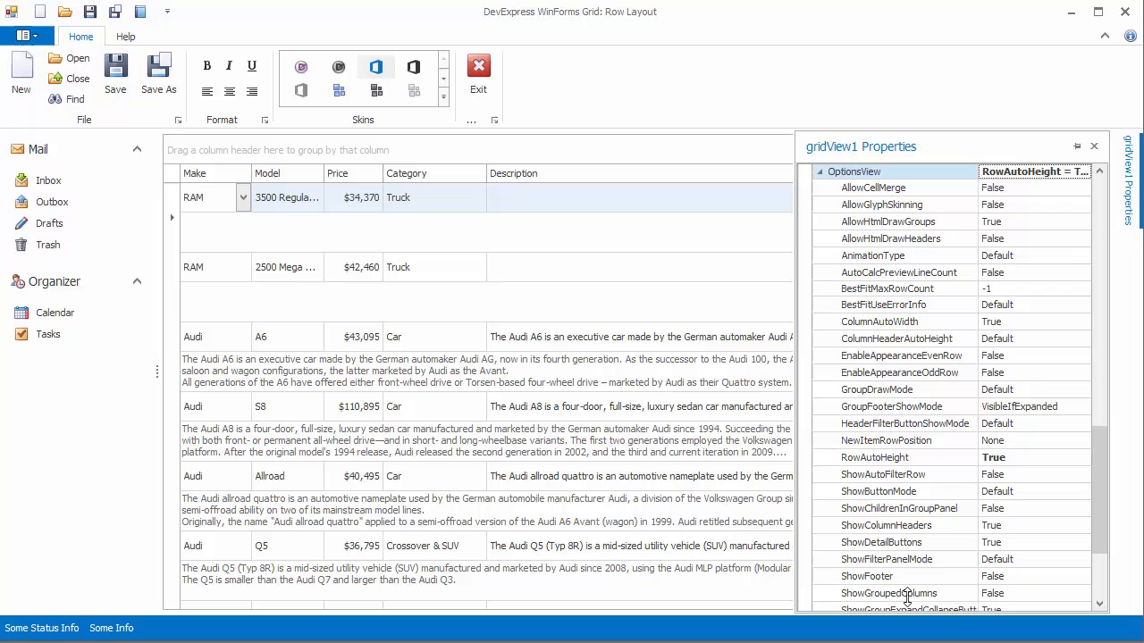
pyautogui.click(898, 272)
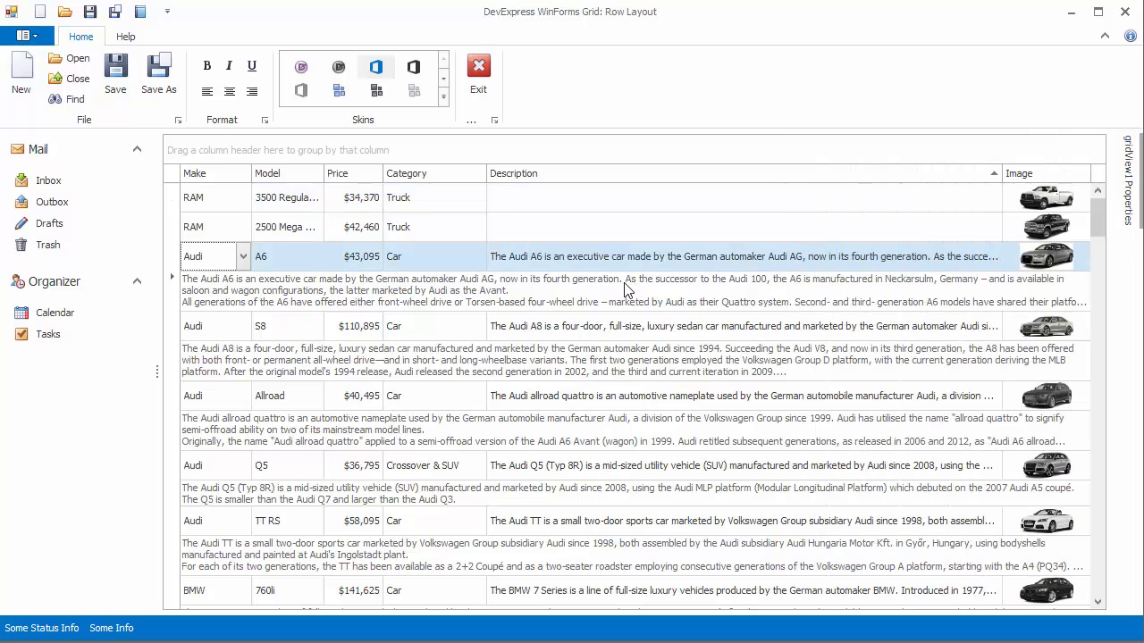
# Reset PreviewLineCount to -1 and scroll to check full-length description previews
pyautogui.click(599, 325)
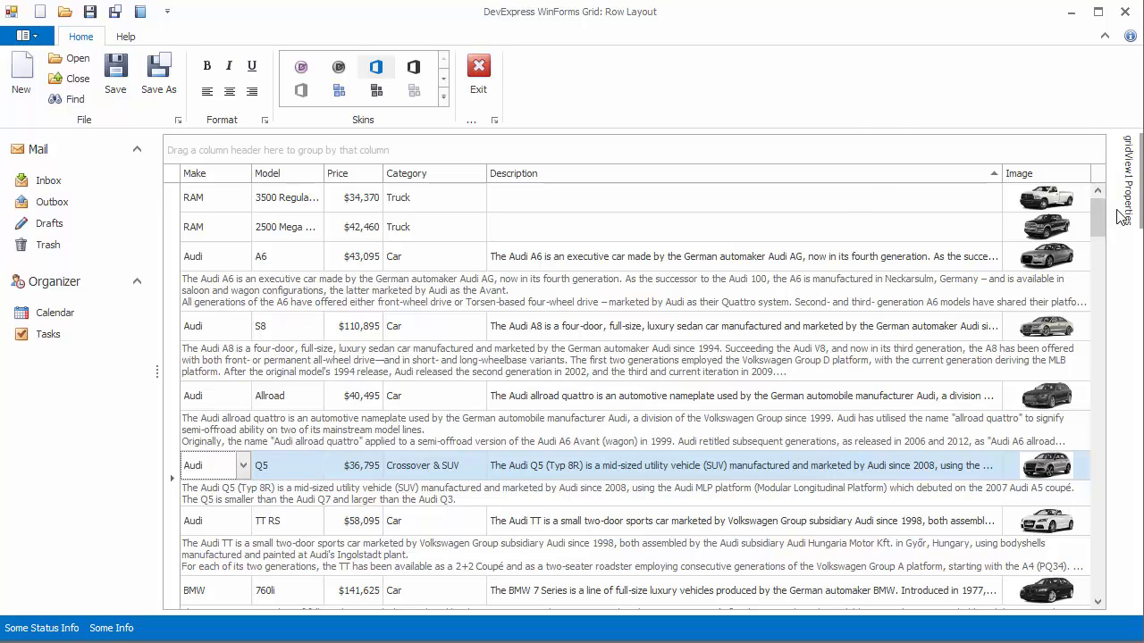
pyautogui.click(1128, 188)
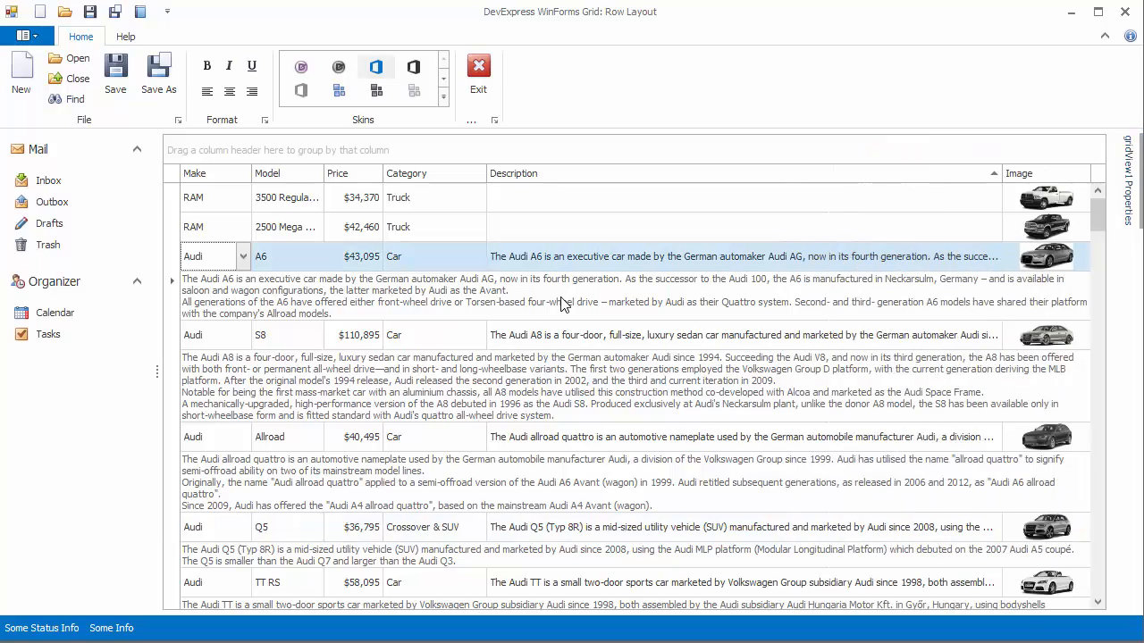
pyautogui.scroll(-3)
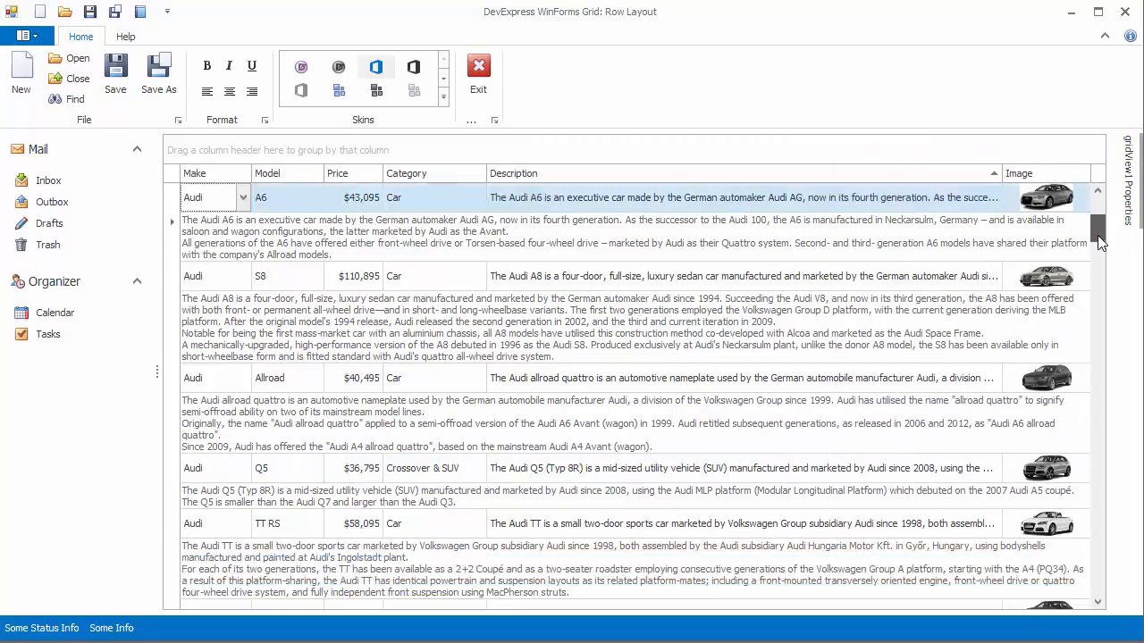
pyautogui.scroll(-3)
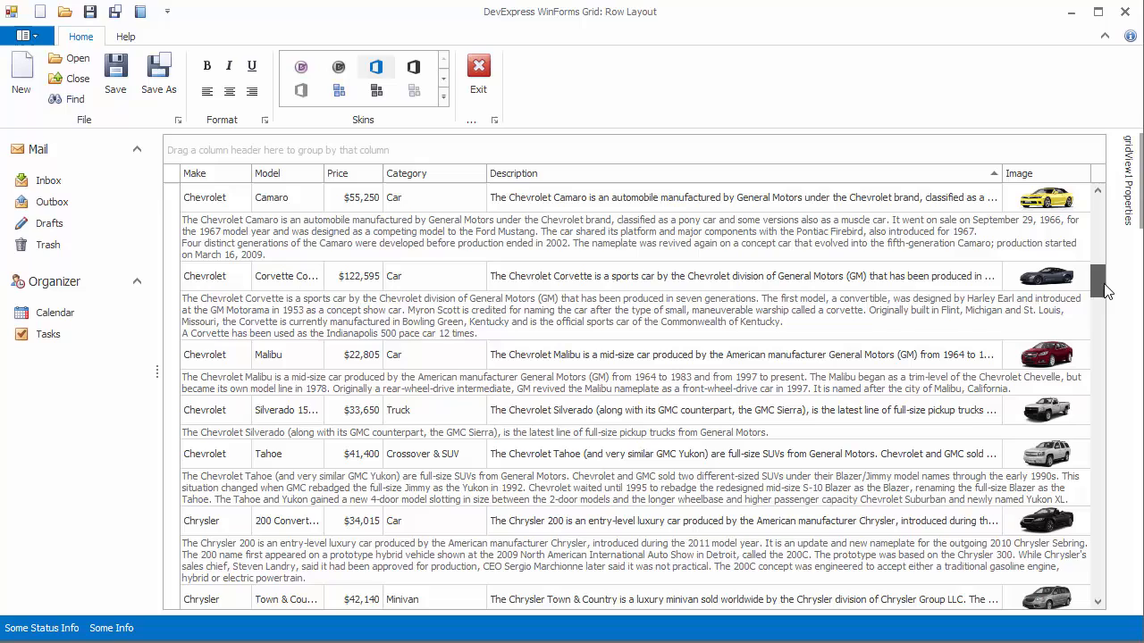